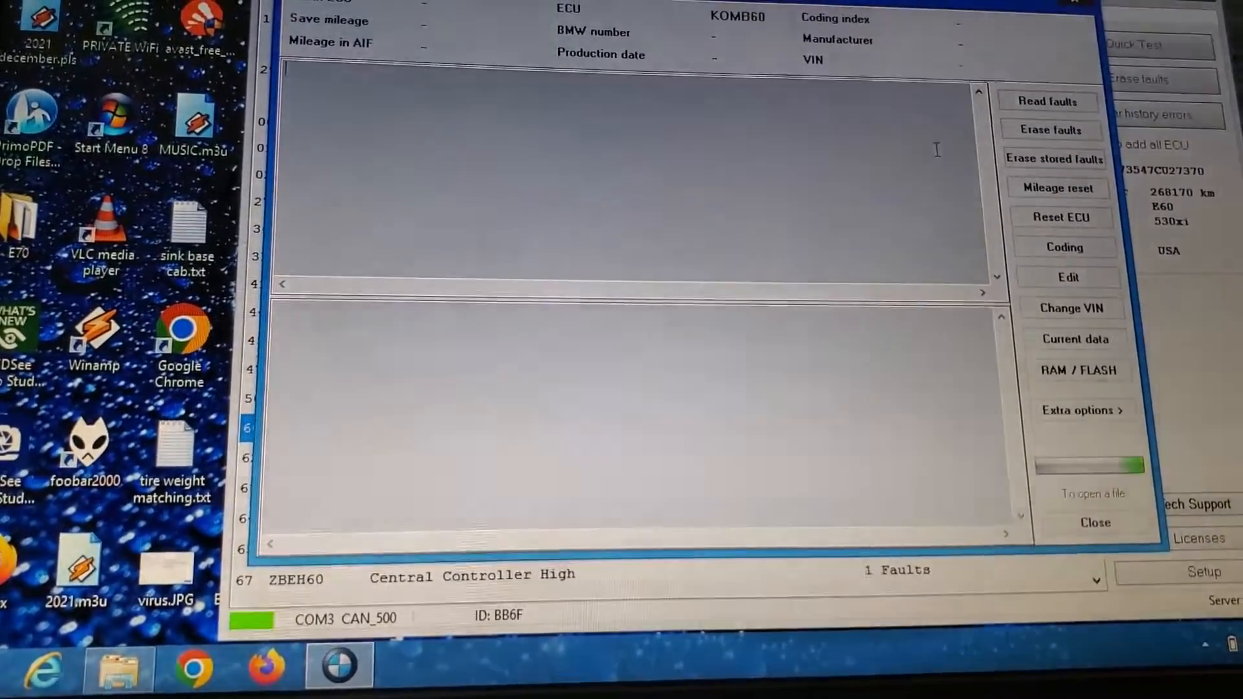
Read the KOMB60 cluster's ECU data and fault memory, revealing the tyre pressure message fault
left_click(1048, 101)
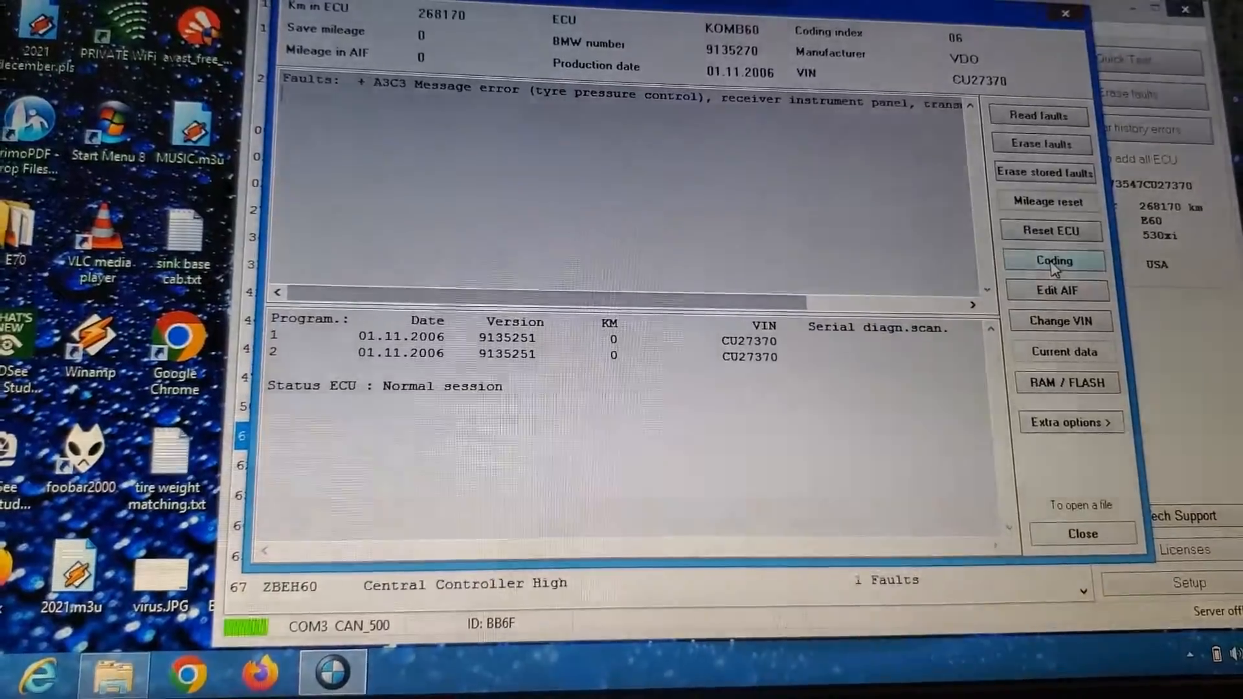
Enter the KOMB60 coding list, dismissing the access violation error, with CHECKCONTROL_ALIVE showing RDC_ALIVE aktiv
left_click(1054, 260)
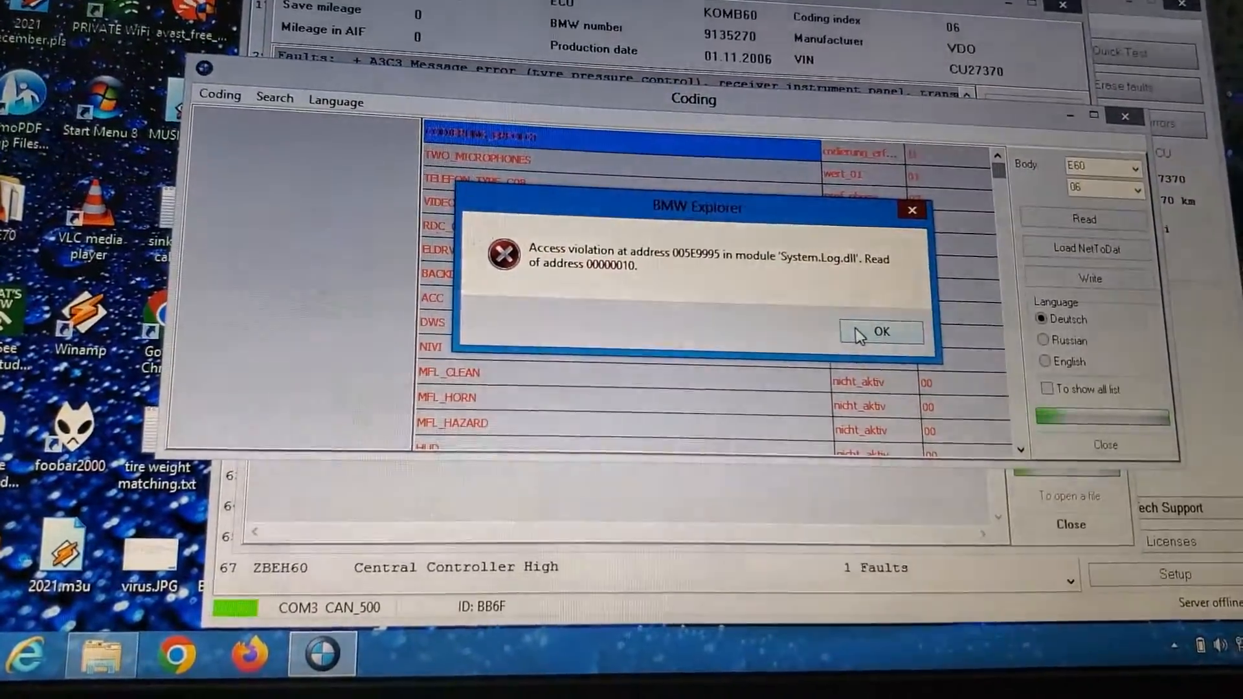
left_click(880, 331)
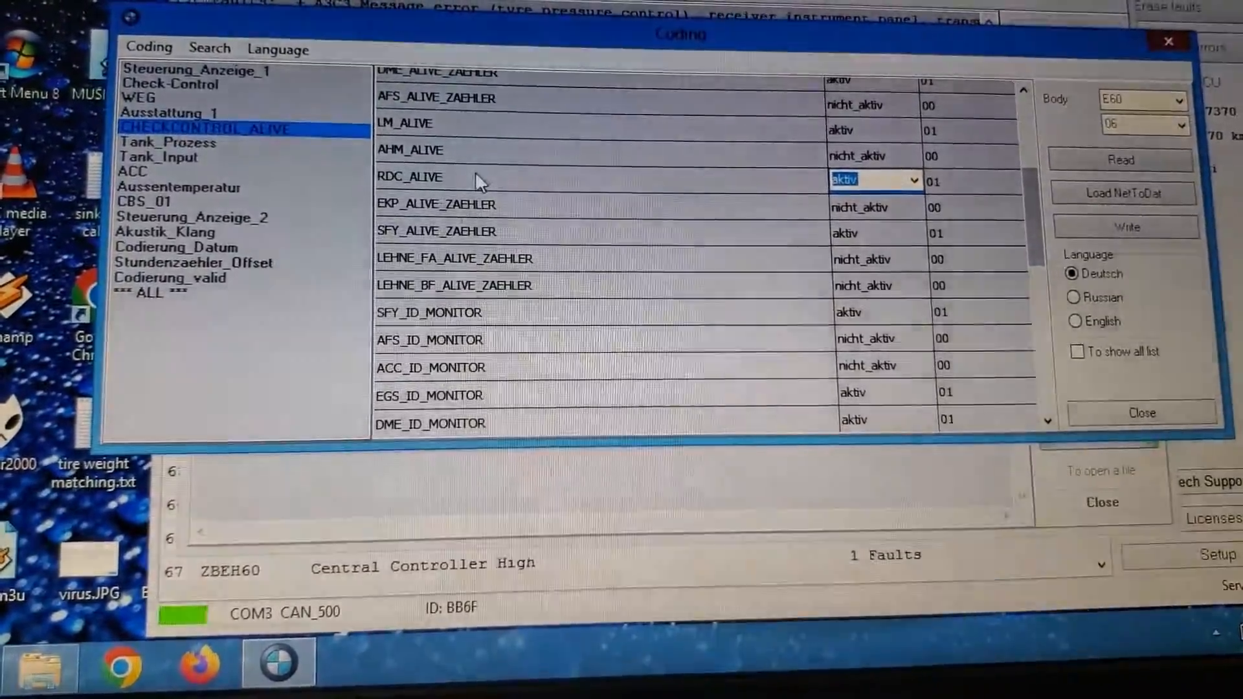
Set RDC_ALIVE to nicht_aktiv, briefly toggling coding names to English and back to Deutsch
left_click(910, 181)
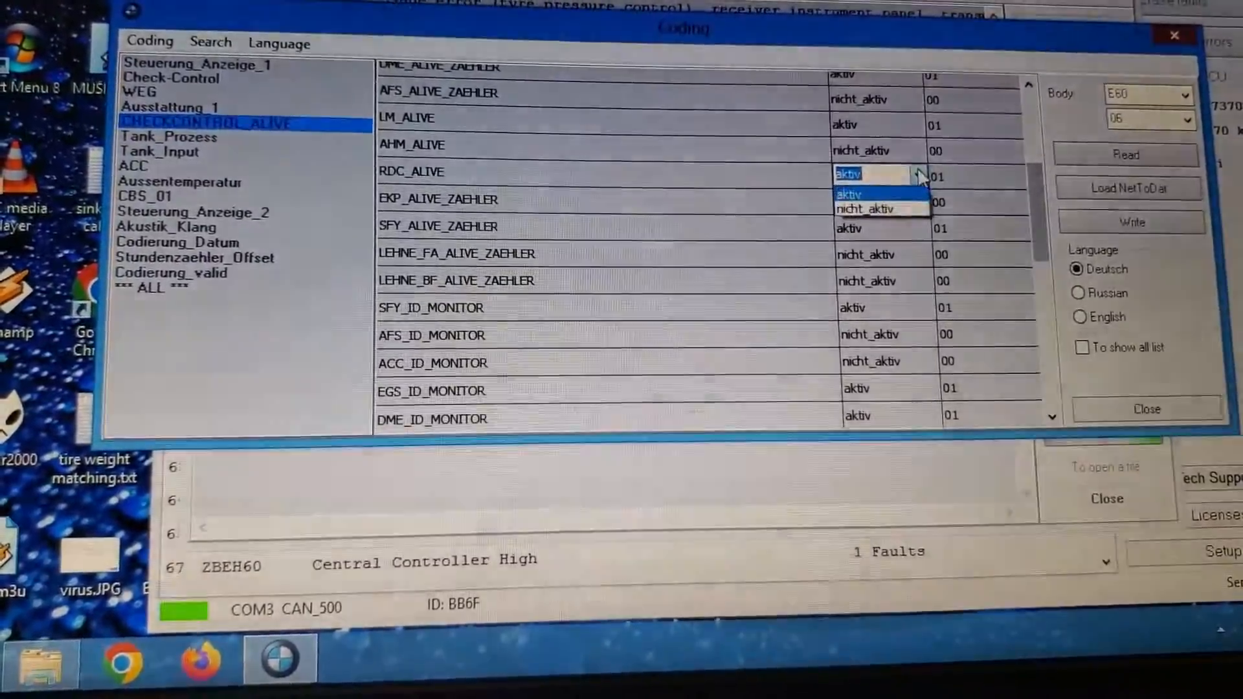
left_click(863, 208)
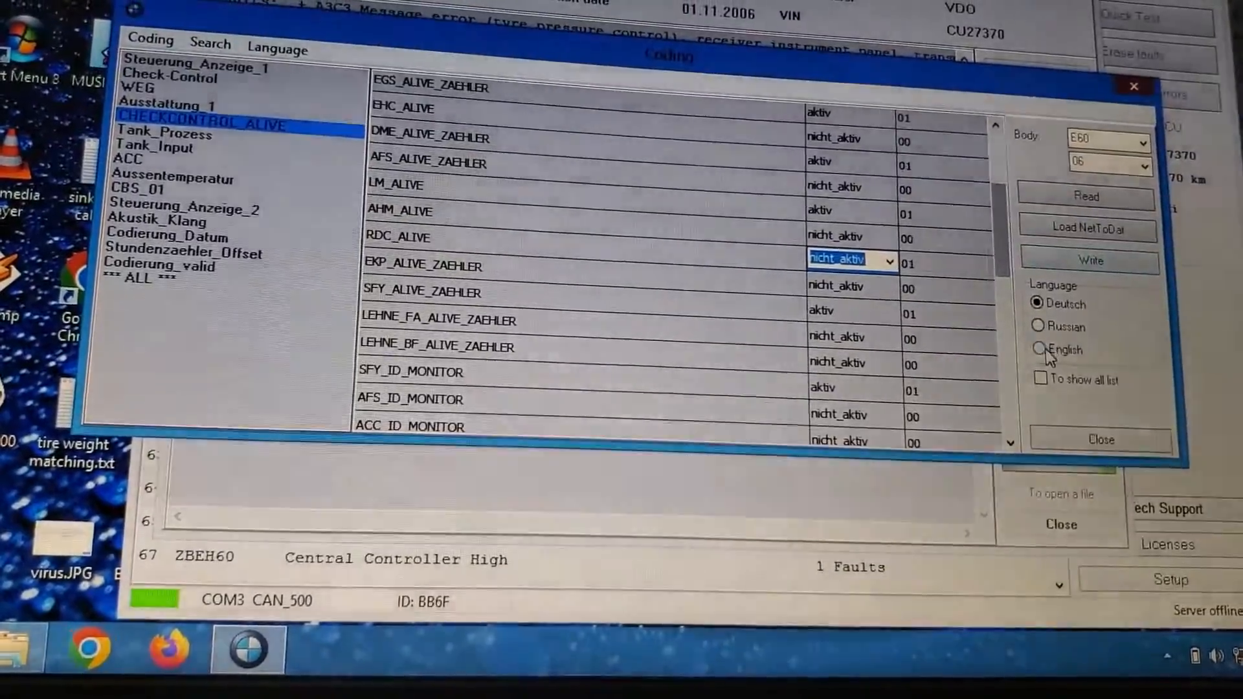
left_click(1038, 350)
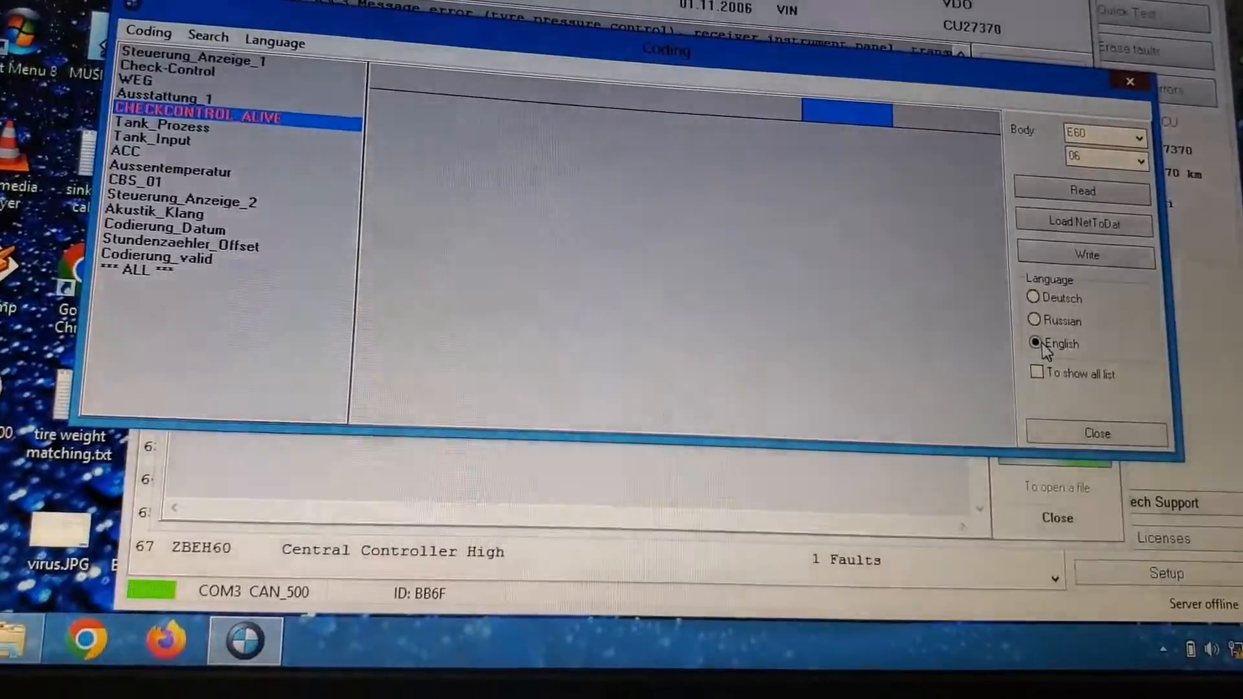
left_click(1036, 295)
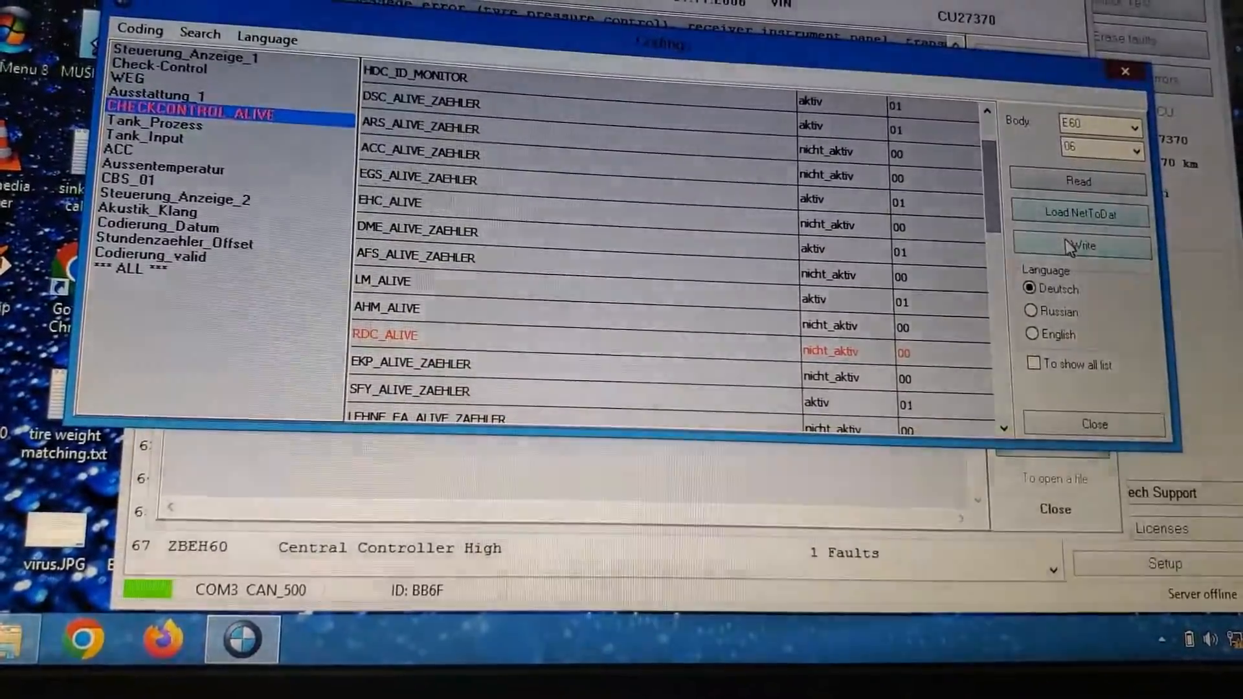
Write the changed codings to the KOMB60 cluster, confirming write and checksum recalculation
left_click(1079, 245)
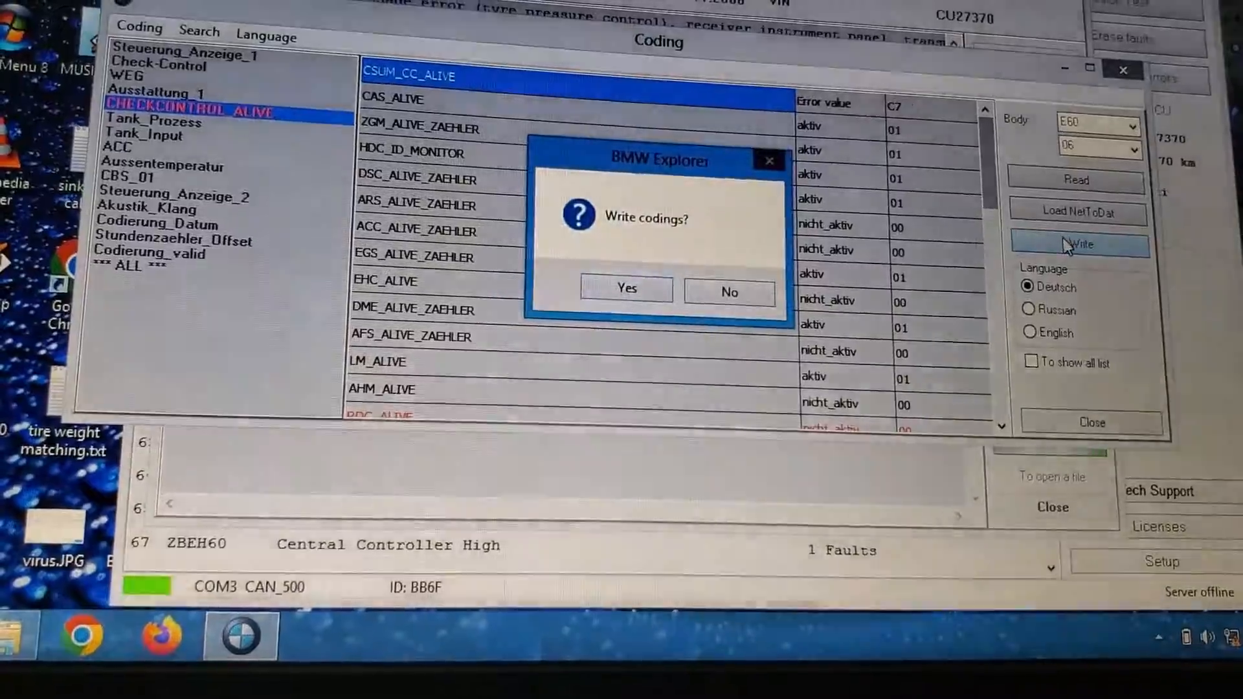
left_click(626, 289)
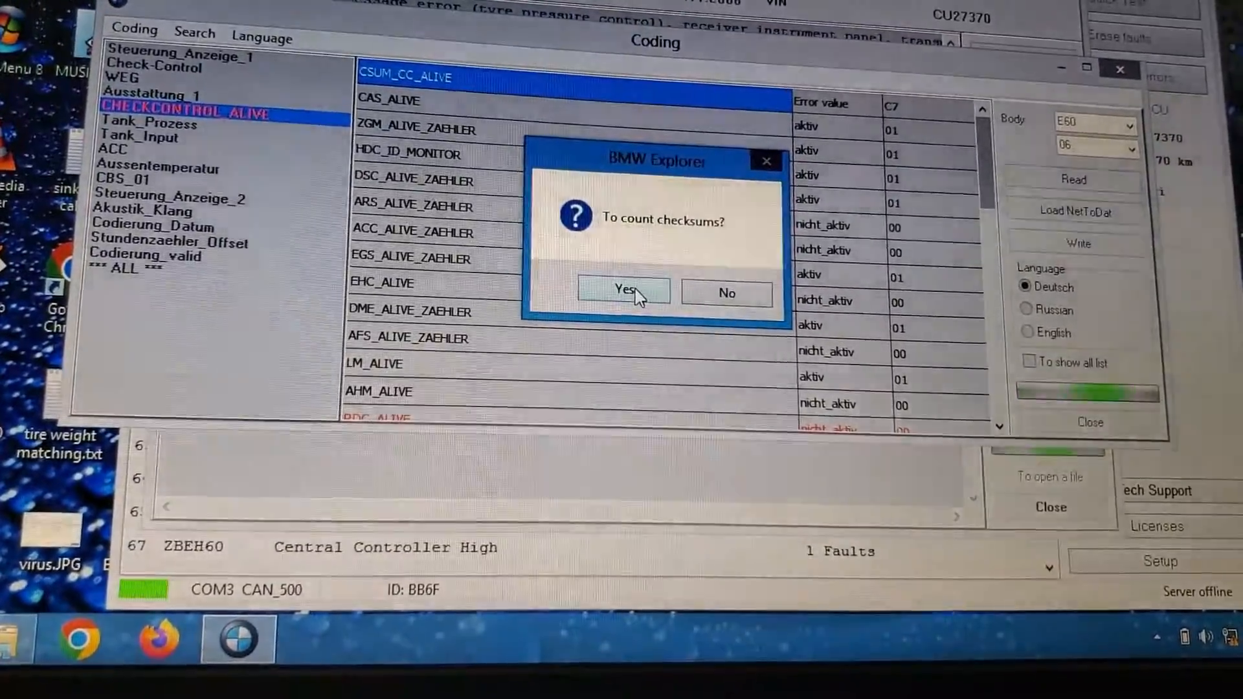
left_click(624, 289)
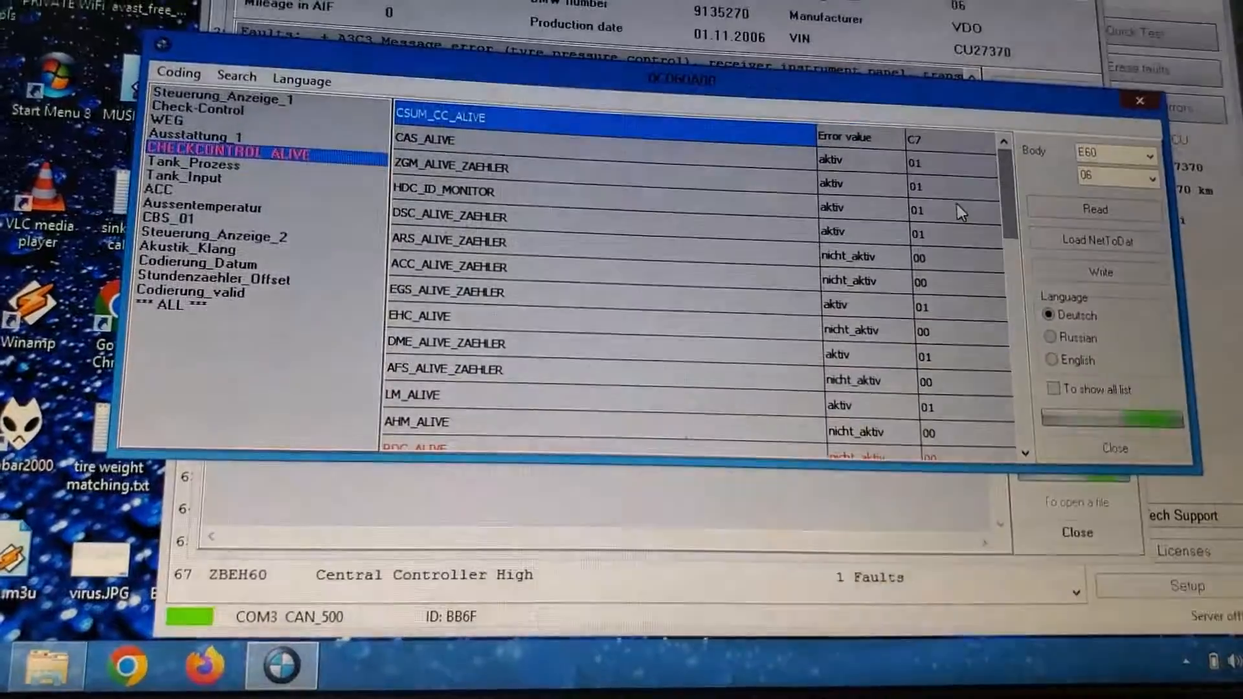
Read the coding back, confirm RDC_ALIVE is nicht_aktiv under CHECKCONTROL_ALIVE, and close coding
left_click(169, 303)
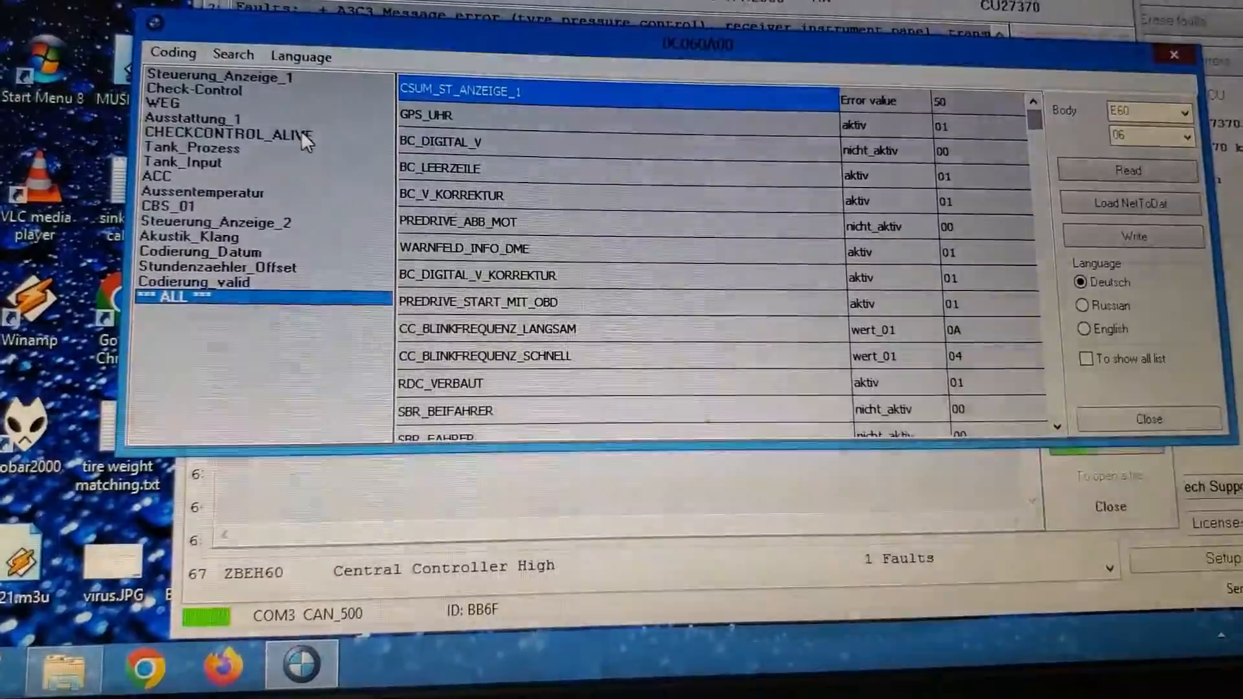
left_click(225, 133)
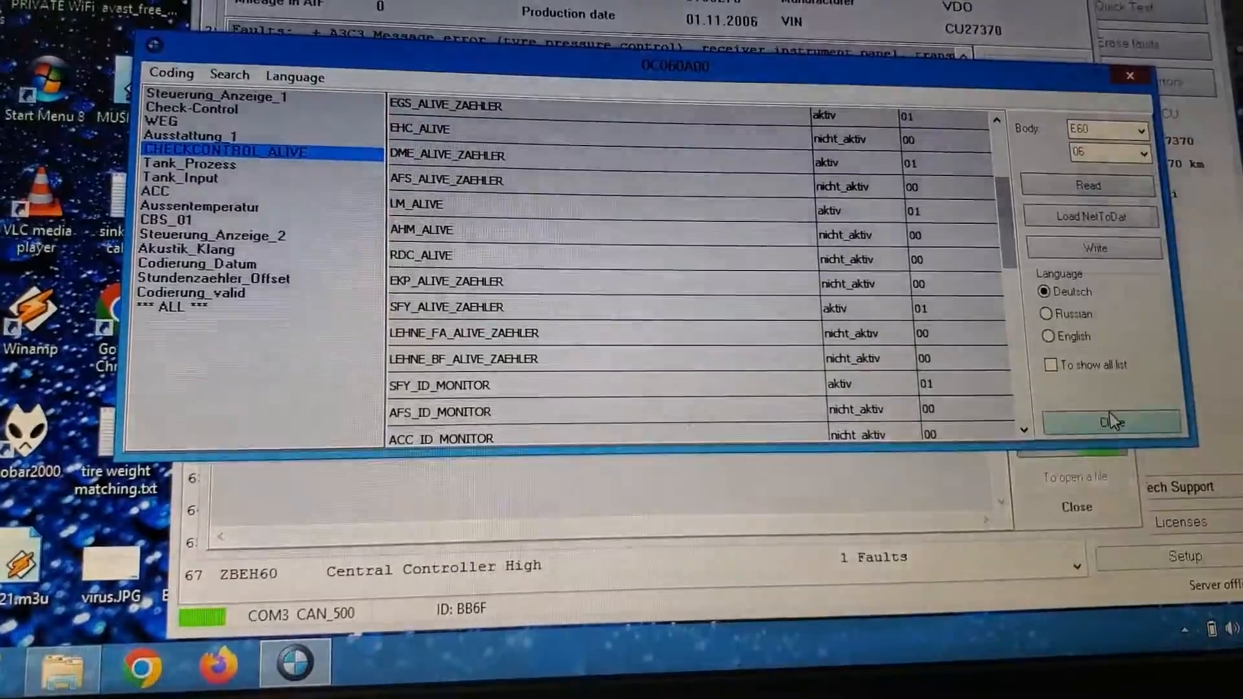
left_click(1110, 421)
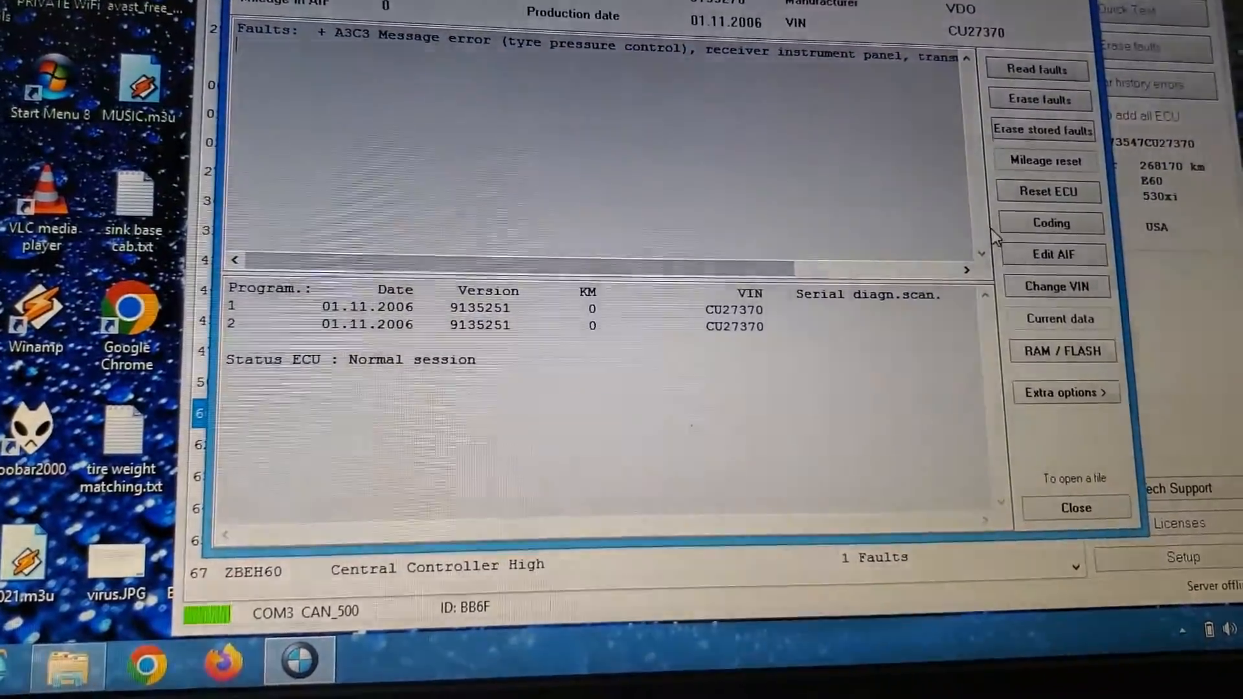